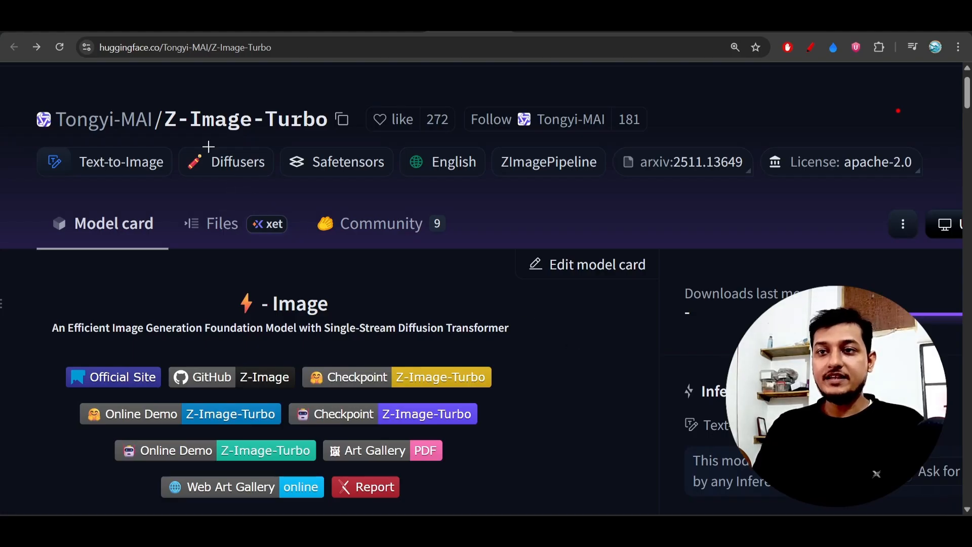
- Underline the Z-Image-Turbo title, then open its demo Space and scroll to the 1024x1024 resolution settings
left_click_drag(196, 135, 325, 135)
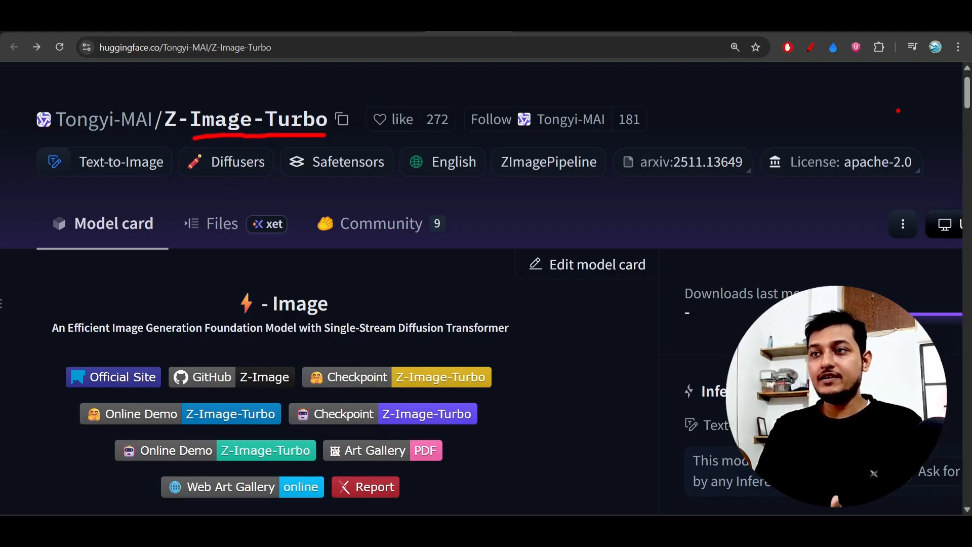
left_click(179, 414)
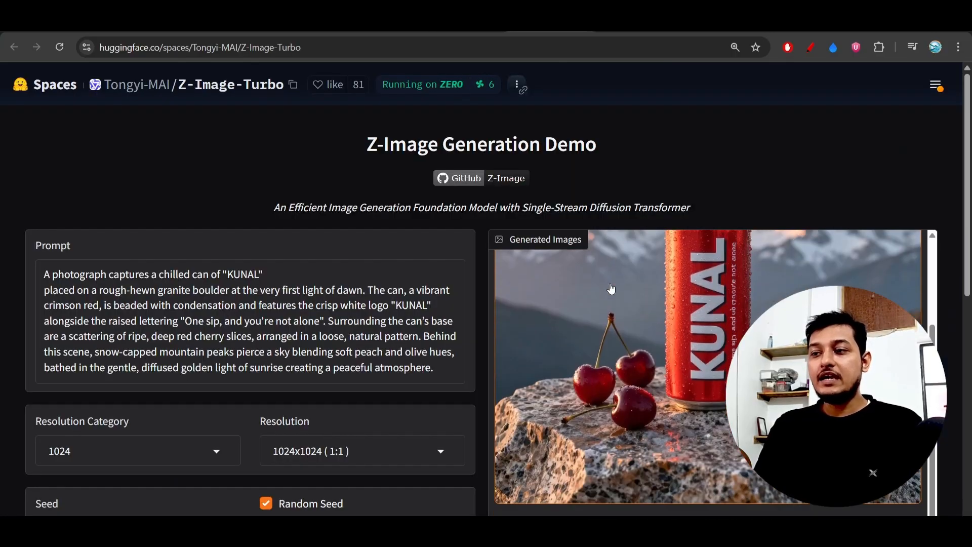
scroll("down", 3)
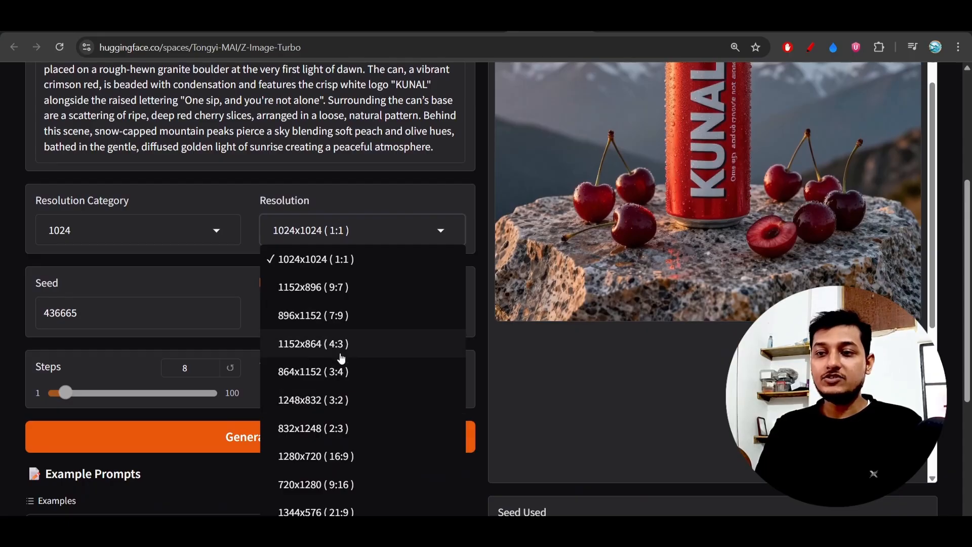
scroll("down", 3)
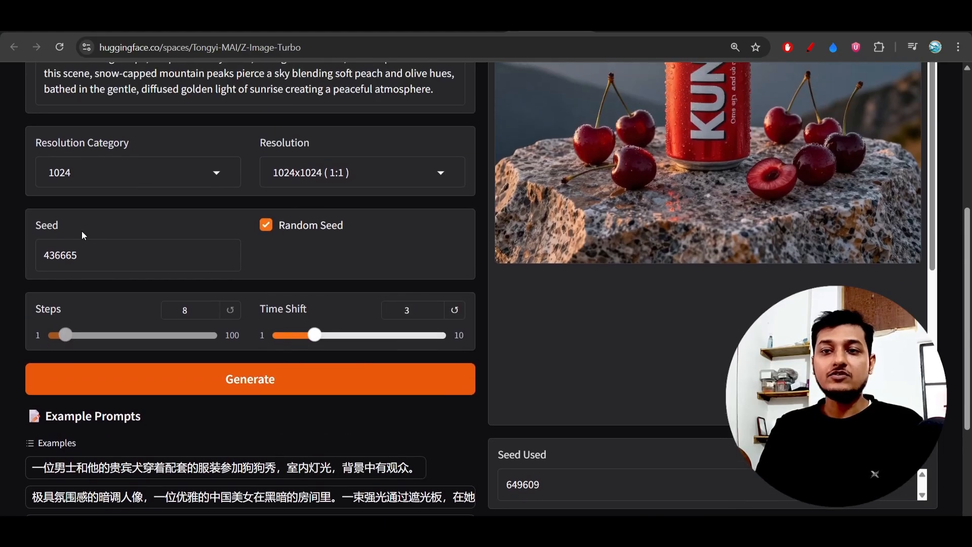
- Switch to the X post comparing Z-Image-Turbo results with Nanobanana Pro
left_click(137, 255)
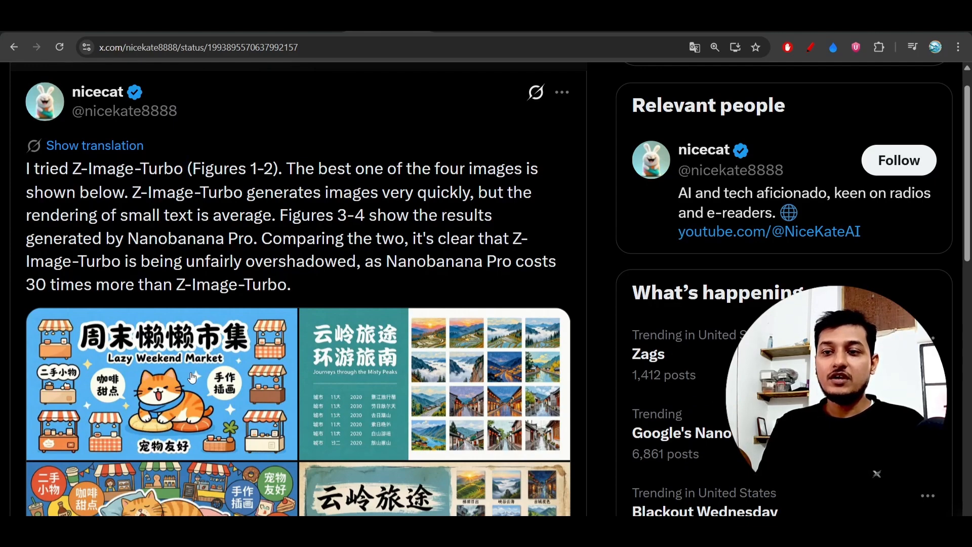
- Draw a red line across the sample poster images and scroll on
scroll("down", 3)
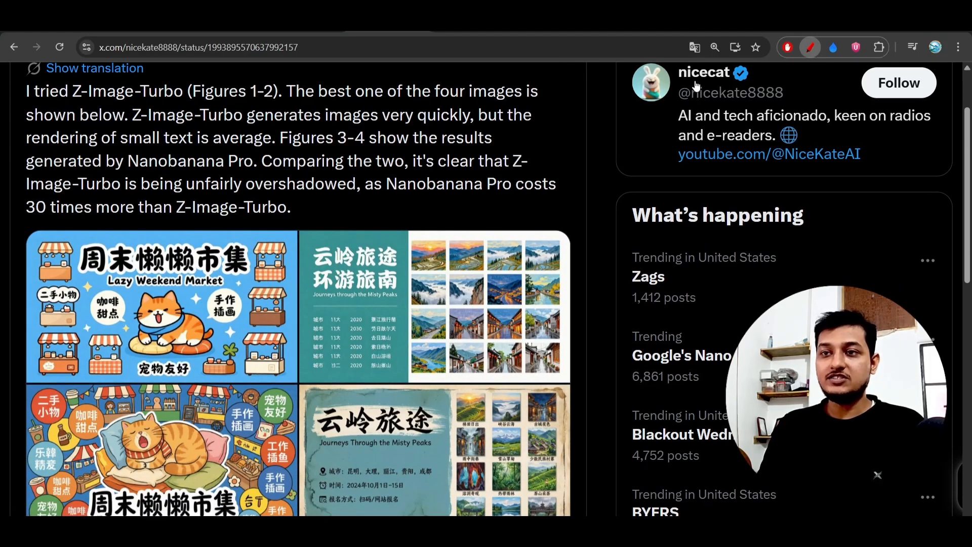
left_click_drag(205, 316, 338, 316)
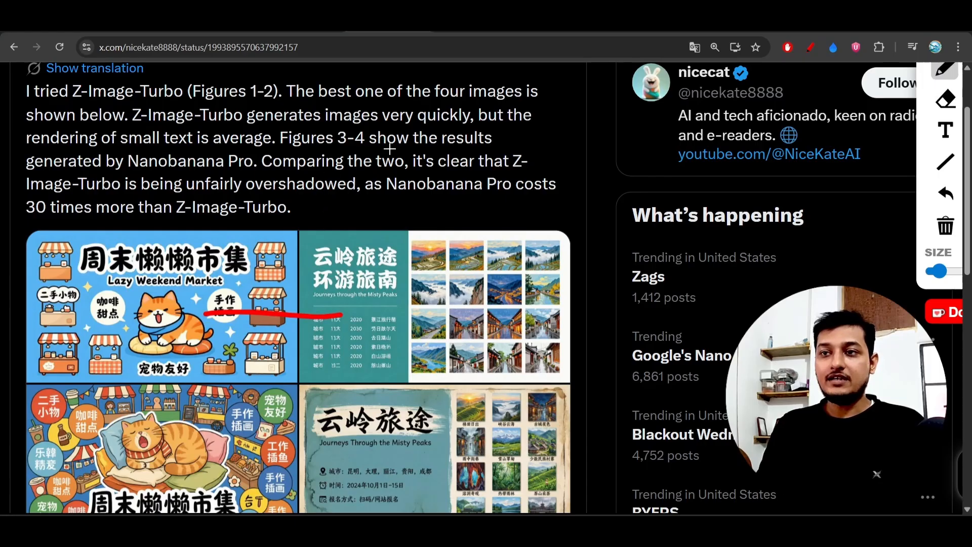
scroll("down", 3)
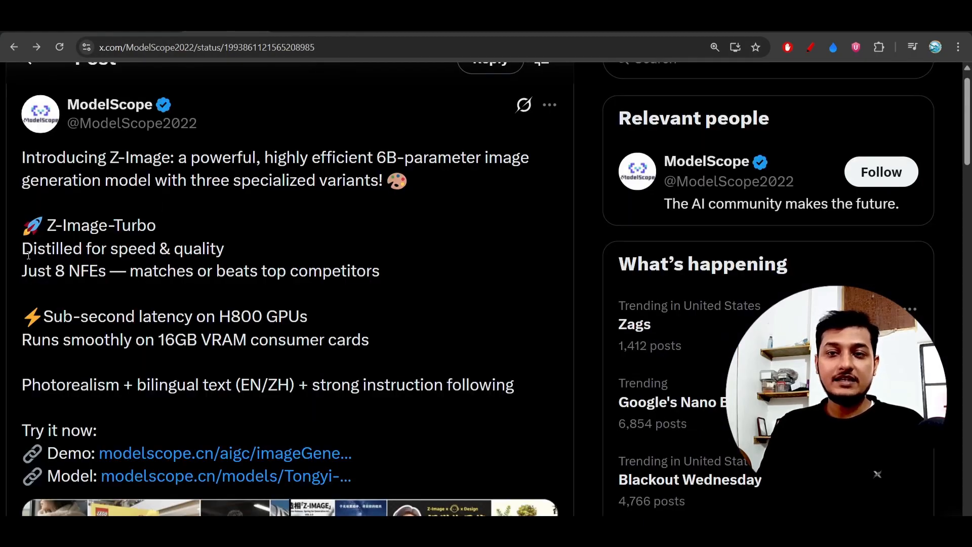
- Highlight 'Distilled for speed & quality', then underline the model name on the Hugging Face card
left_click_drag(22, 248, 152, 248)
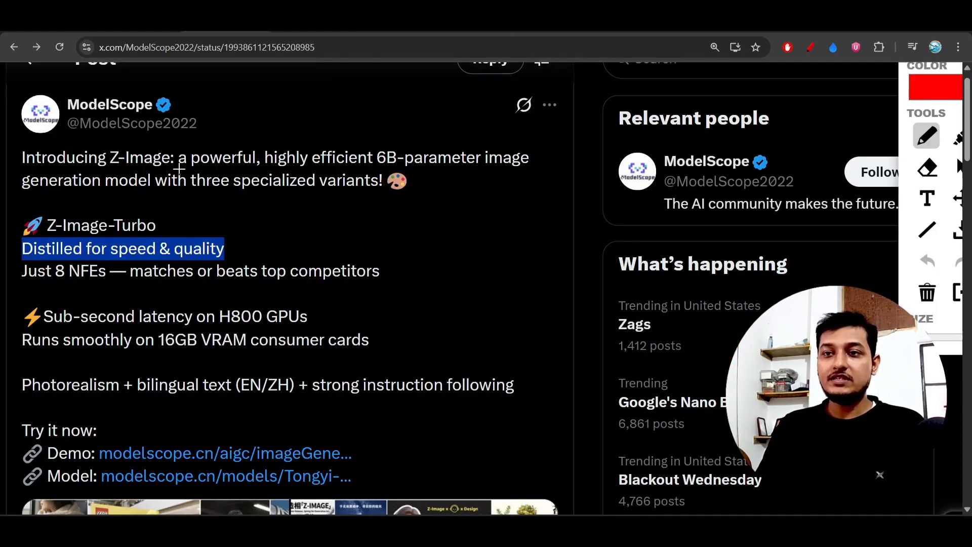
left_click_drag(180, 172, 462, 170)
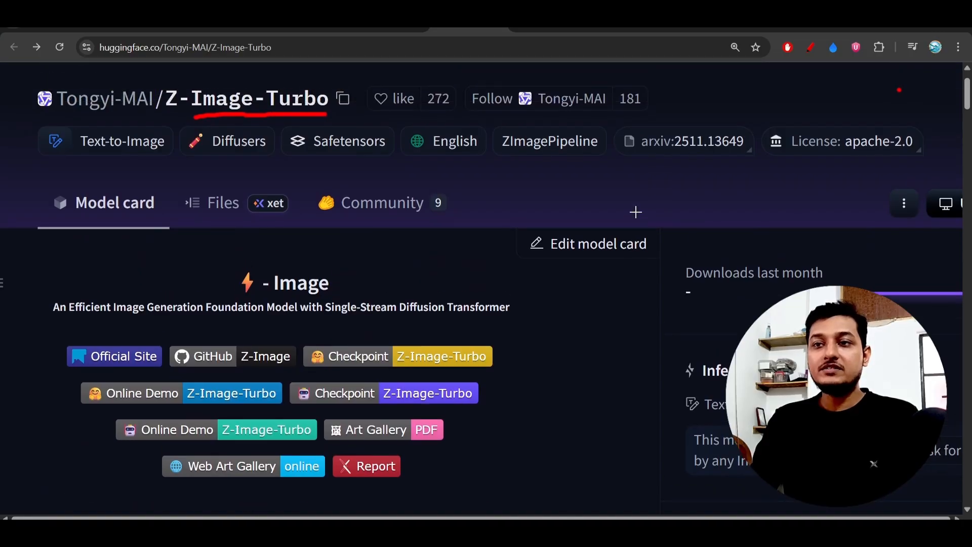
- Underline that Turbo is a distilled version that beats leading competitors
scroll("down", 3)
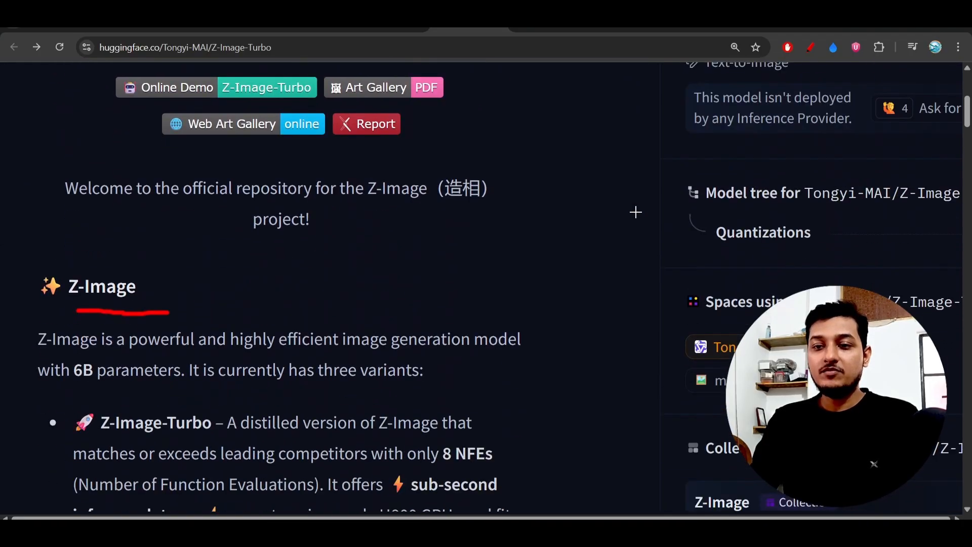
scroll("down", 3)
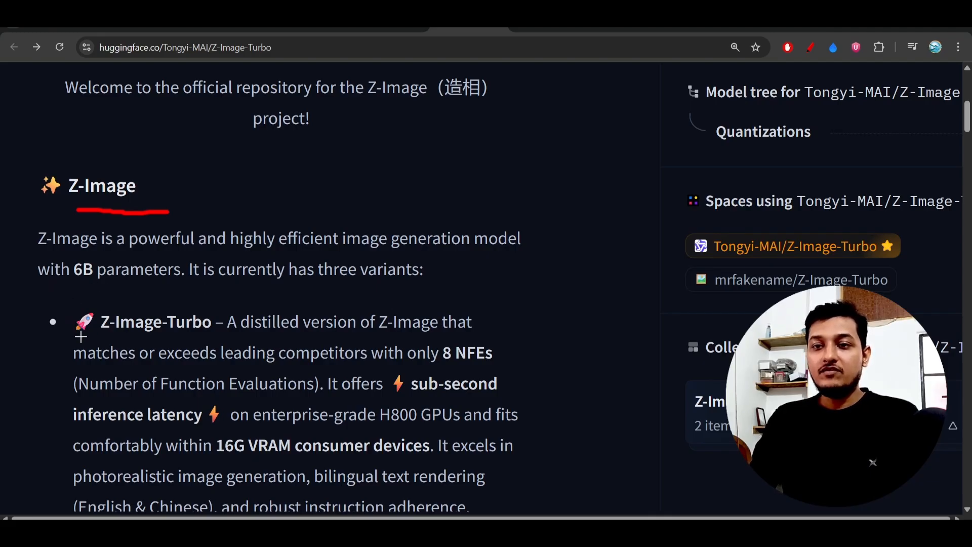
scroll("down", 3)
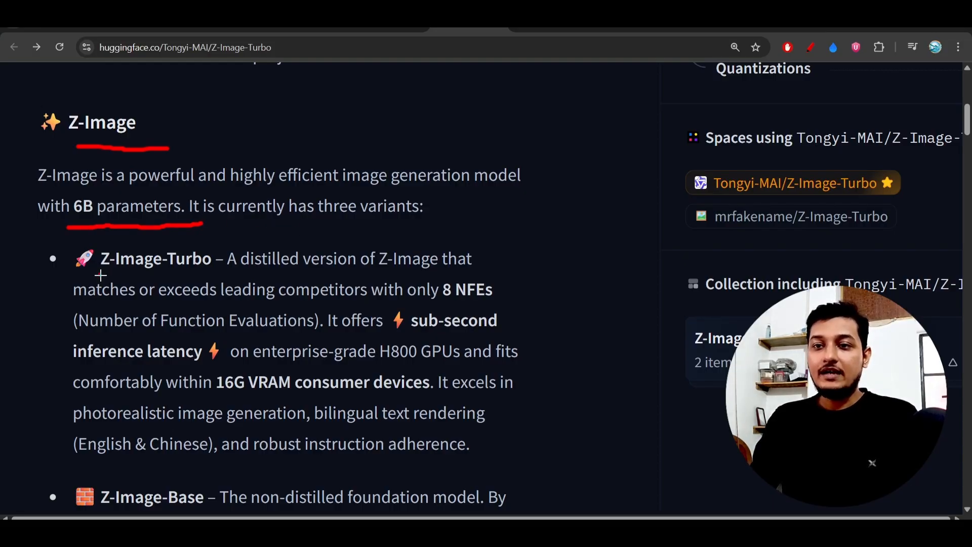
scroll("down", 3)
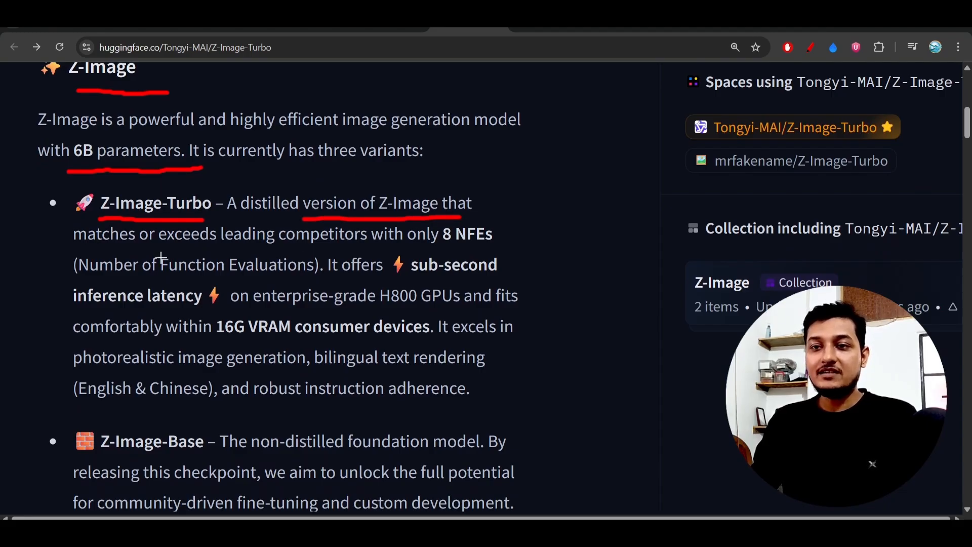
left_click_drag(127, 253, 366, 251)
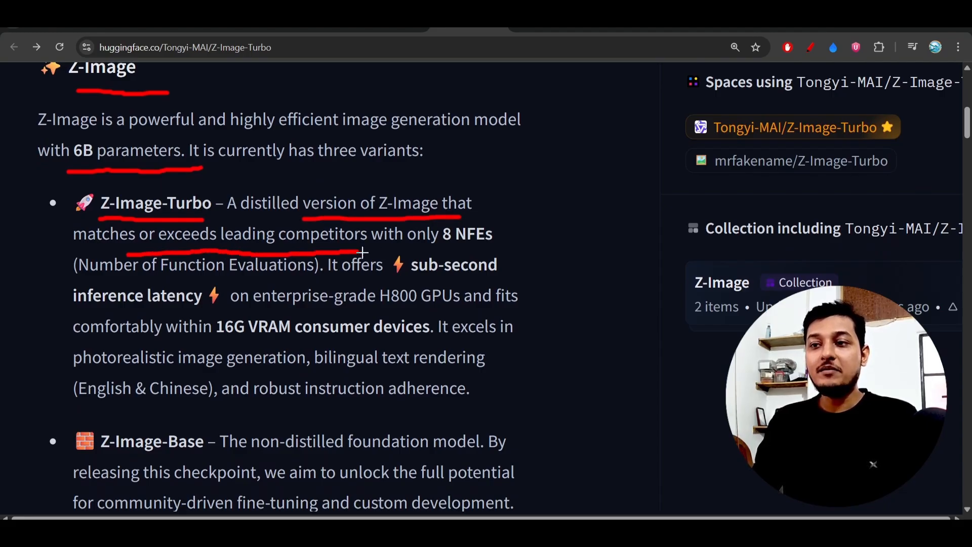
left_click_drag(360, 251, 487, 251)
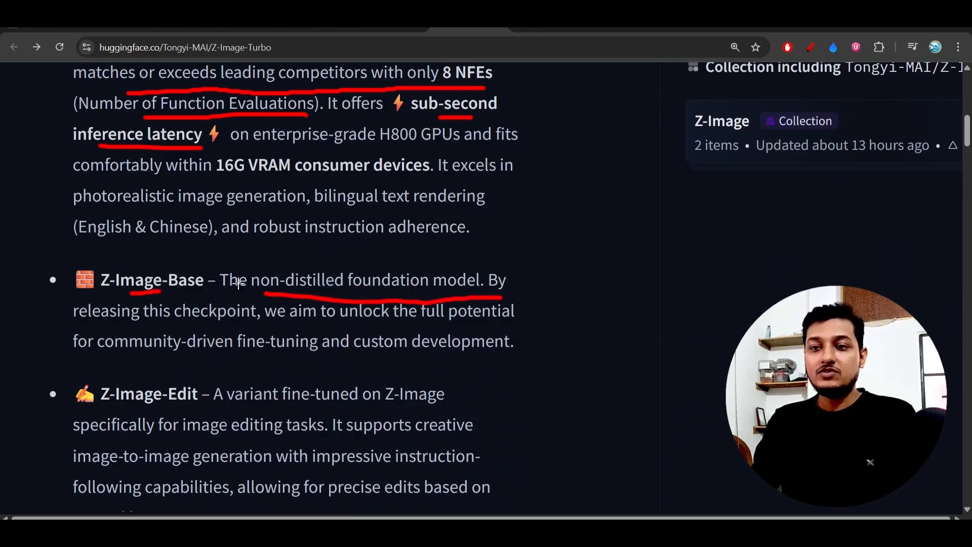
- Scroll further and underline the Z-Image-Edit variant name
scroll("down", 3)
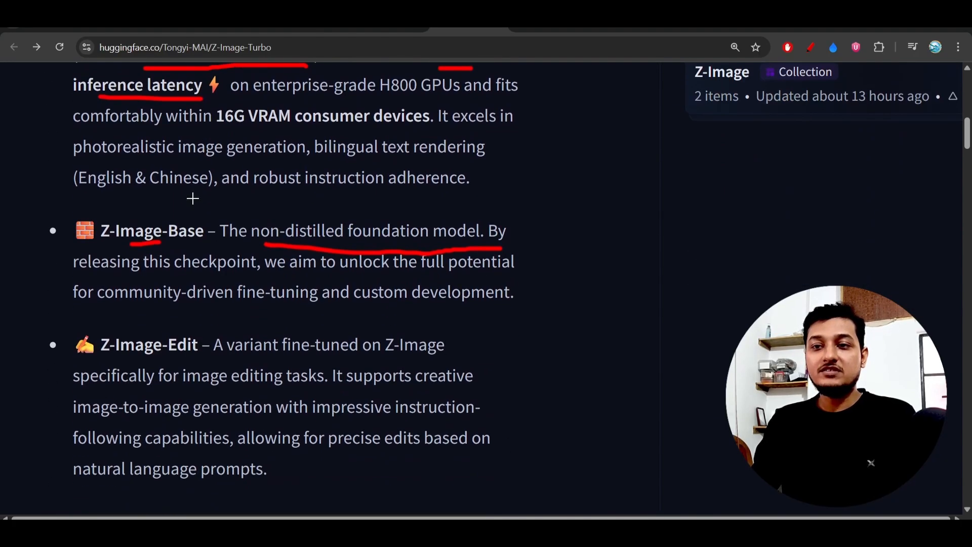
scroll("down", 3)
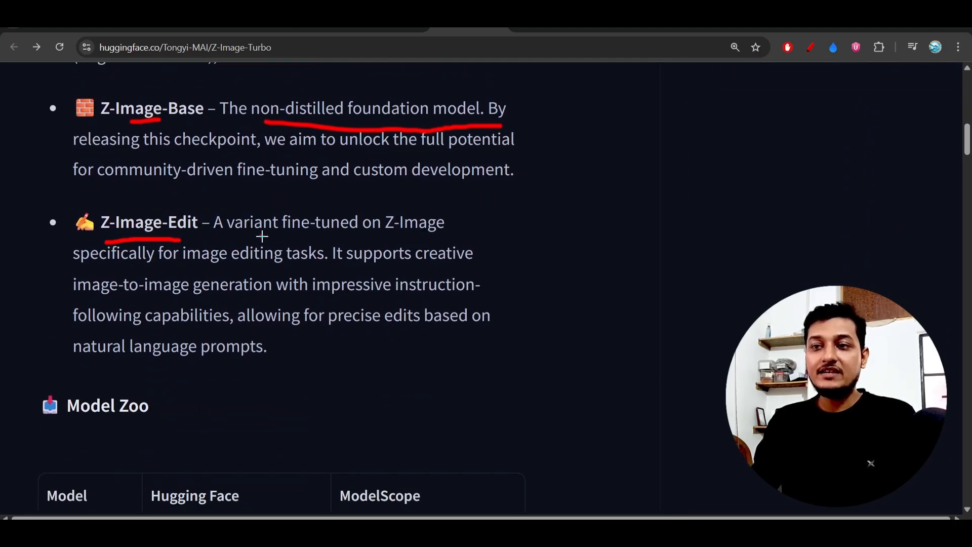
left_click_drag(260, 236, 422, 235)
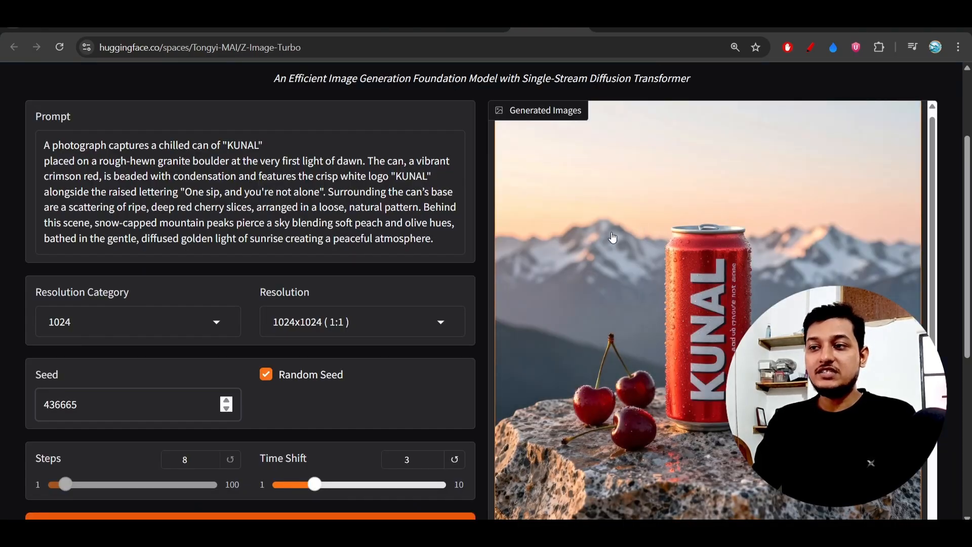
mouse_move(699, 298)
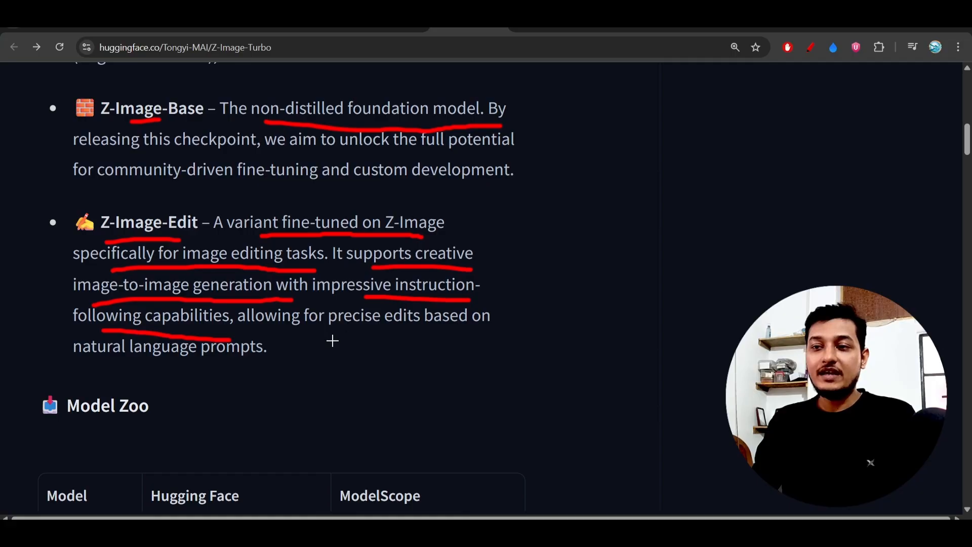
- Underline 'precise edits based on natural language prompts' and scroll past Model Zoo to Showcase
left_click_drag(332, 337, 483, 333)
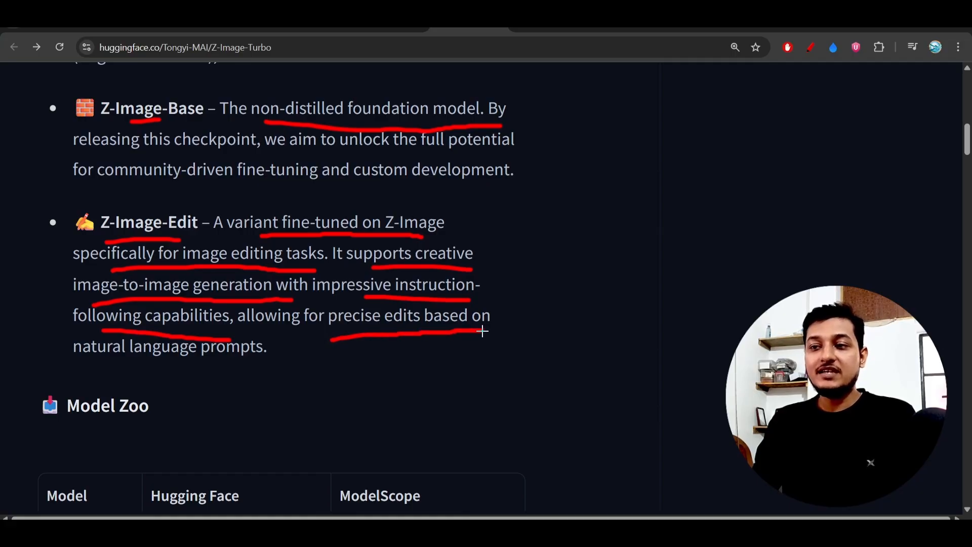
scroll("down", 3)
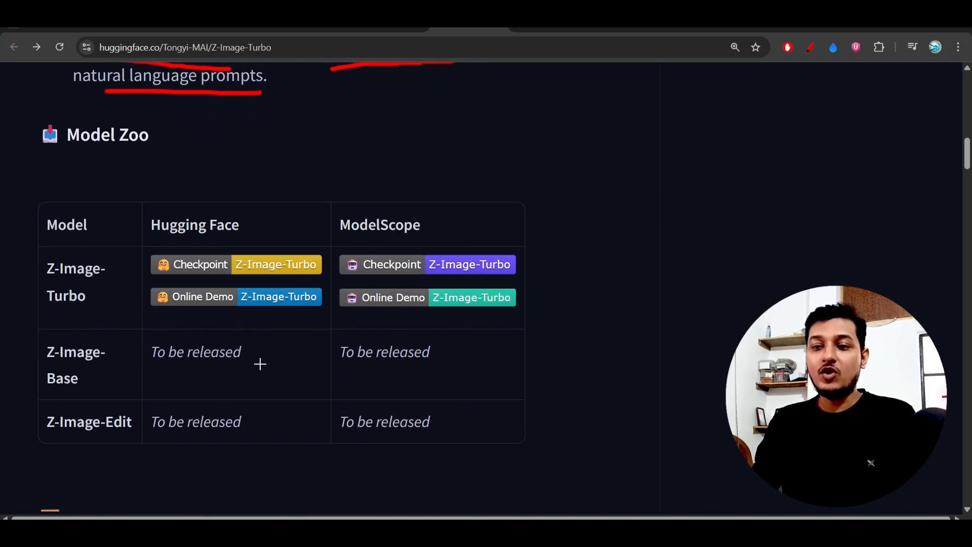
scroll("down", 3)
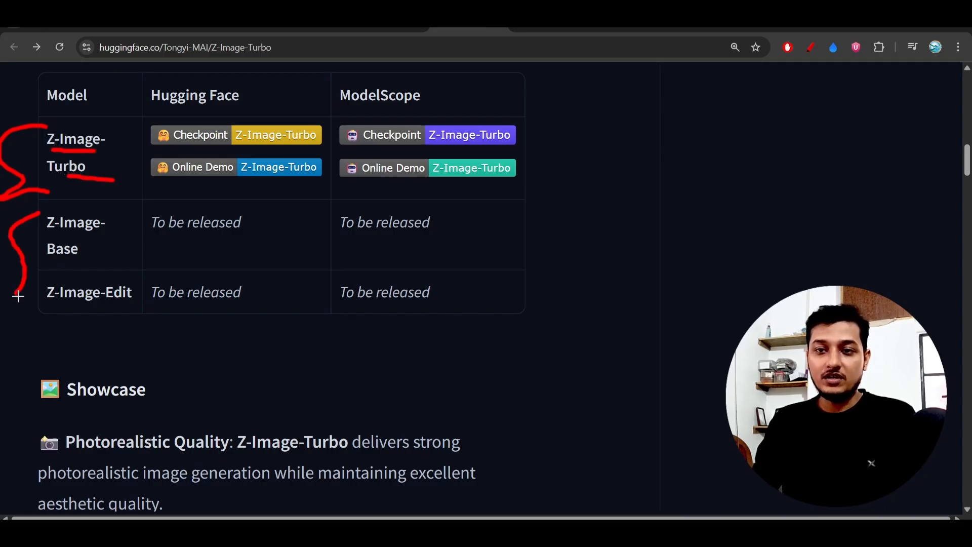
scroll("down", 3)
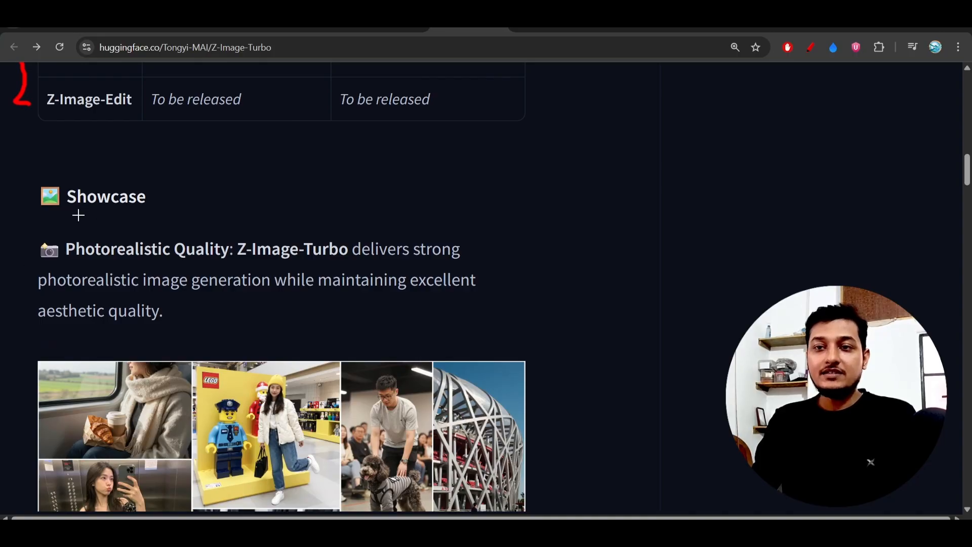
- Underline the Showcase heading and the photorealistic generation description
left_click_drag(74, 216, 177, 216)
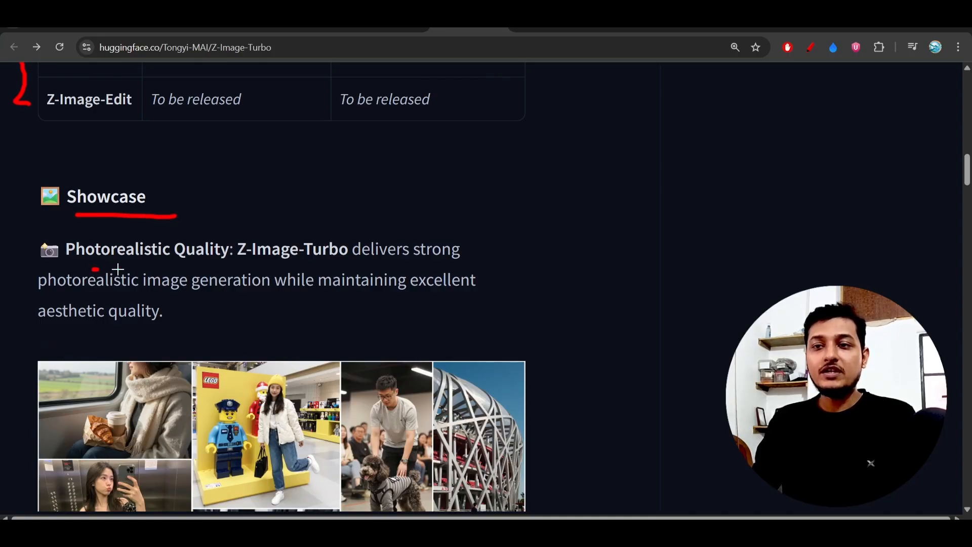
scroll("down", 3)
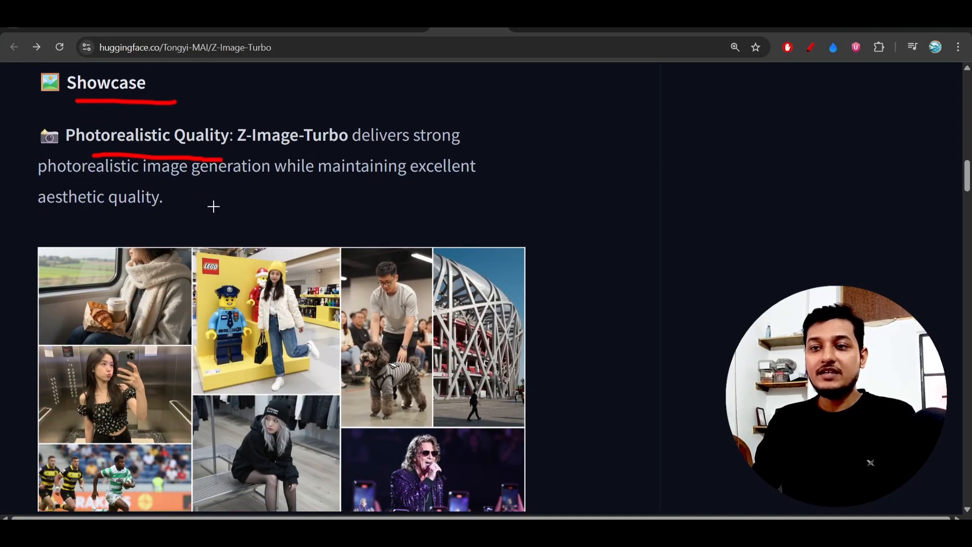
left_click_drag(202, 187, 390, 187)
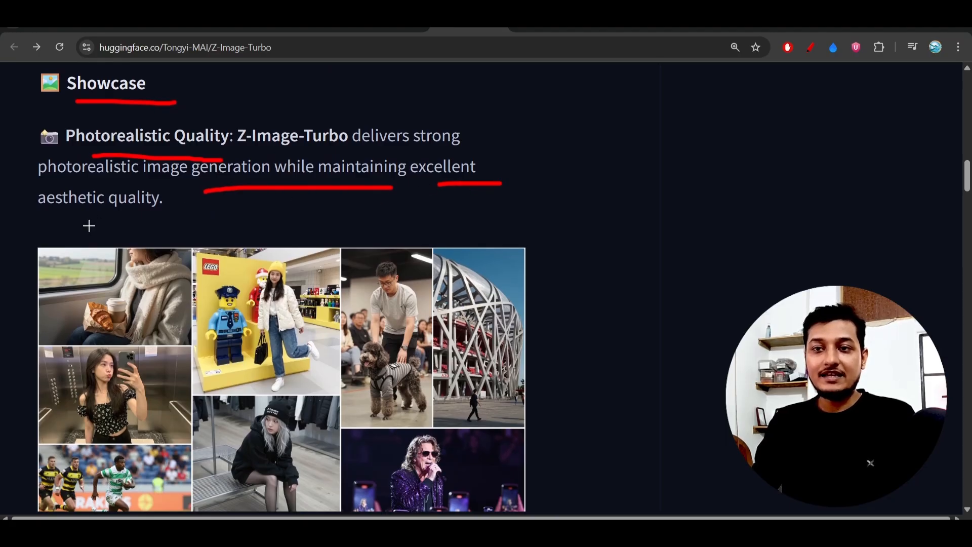
scroll("down", 3)
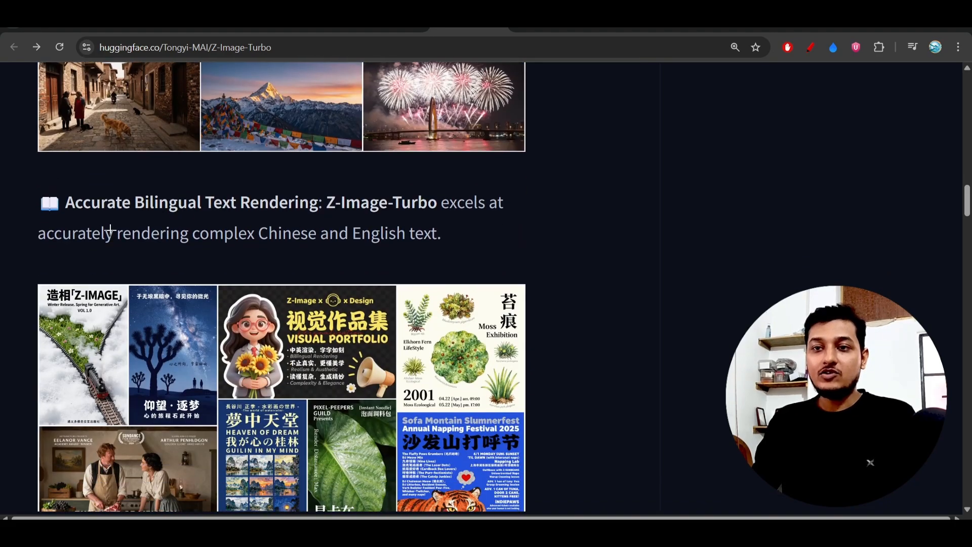
- Underline 'Accurate Bilingual Text Rendering', 'Z-Image-Turbo excels' and the complex Chinese text claim
left_click_drag(87, 220, 304, 221)
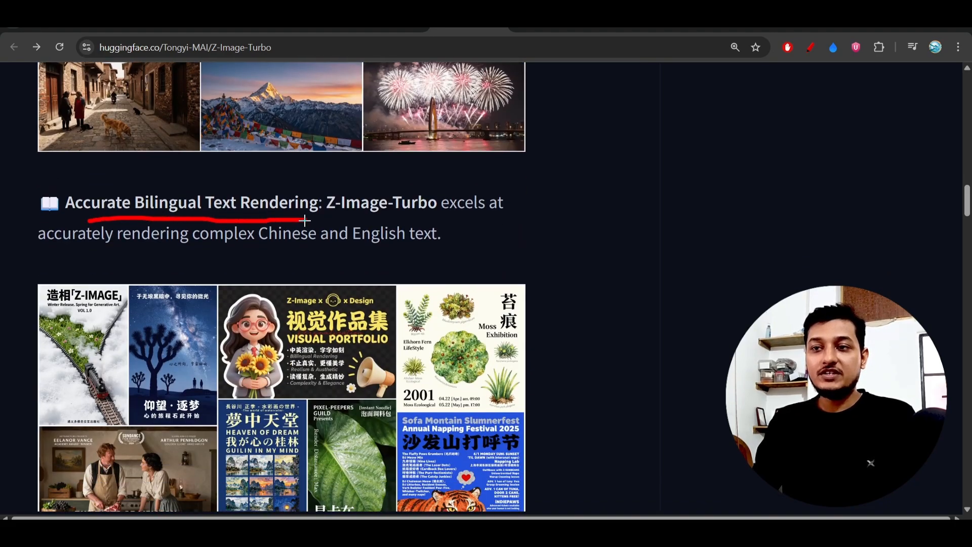
left_click_drag(387, 219, 478, 218)
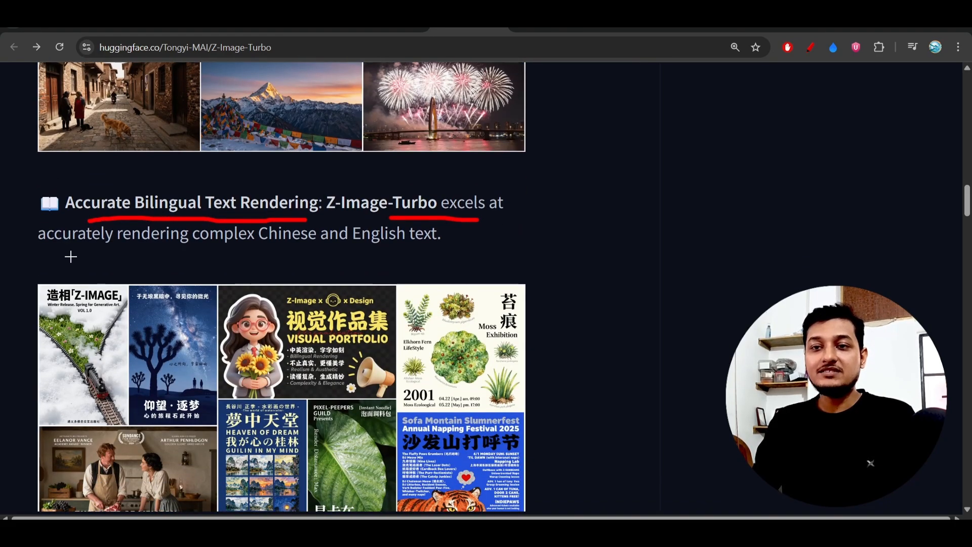
left_click_drag(71, 257, 287, 248)
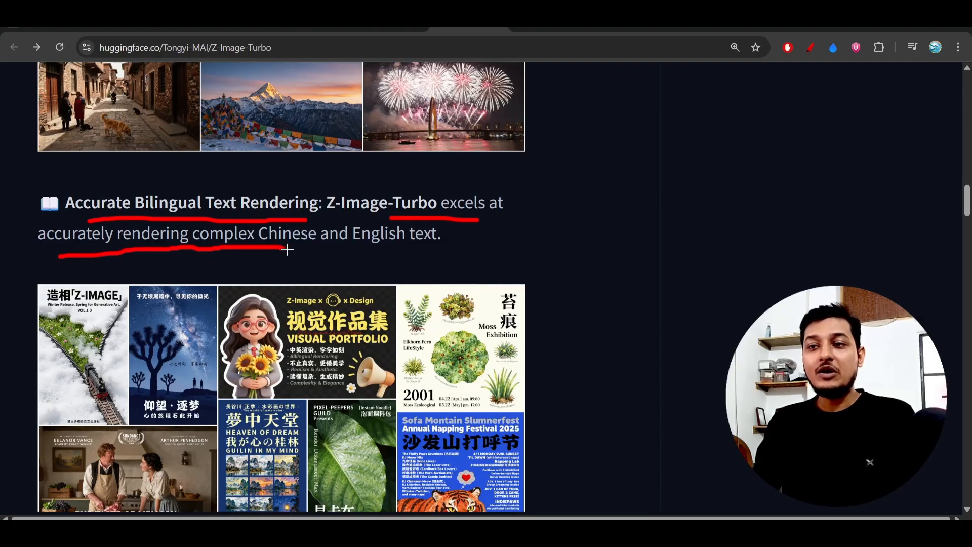
- Underline the Z-Image-Edit name and scroll down to the Performance leaderboard
scroll("down", 3)
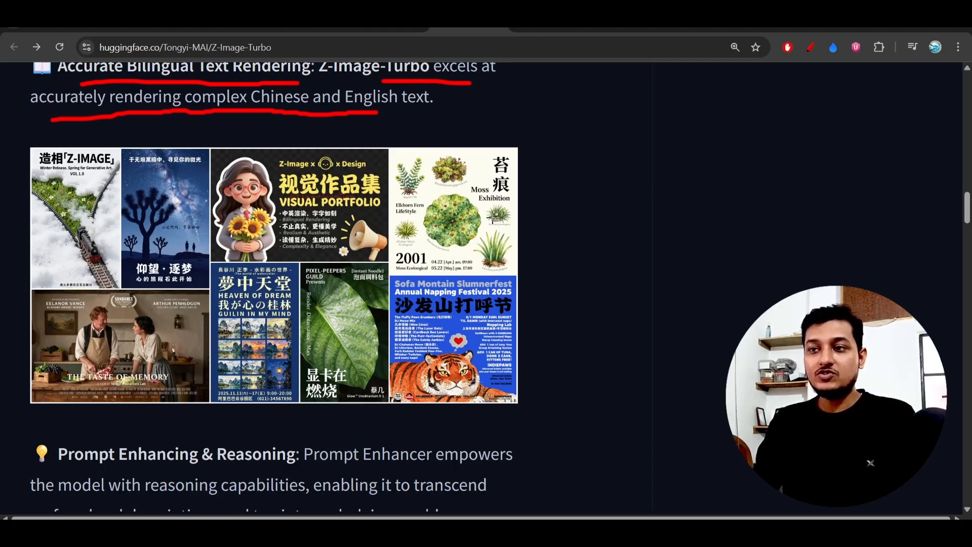
scroll("down", 3)
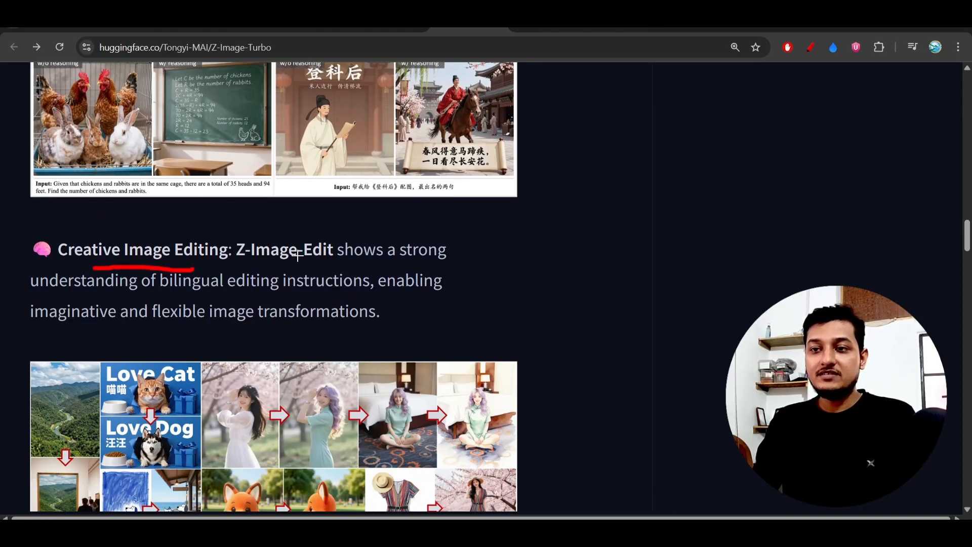
left_click_drag(273, 268, 338, 267)
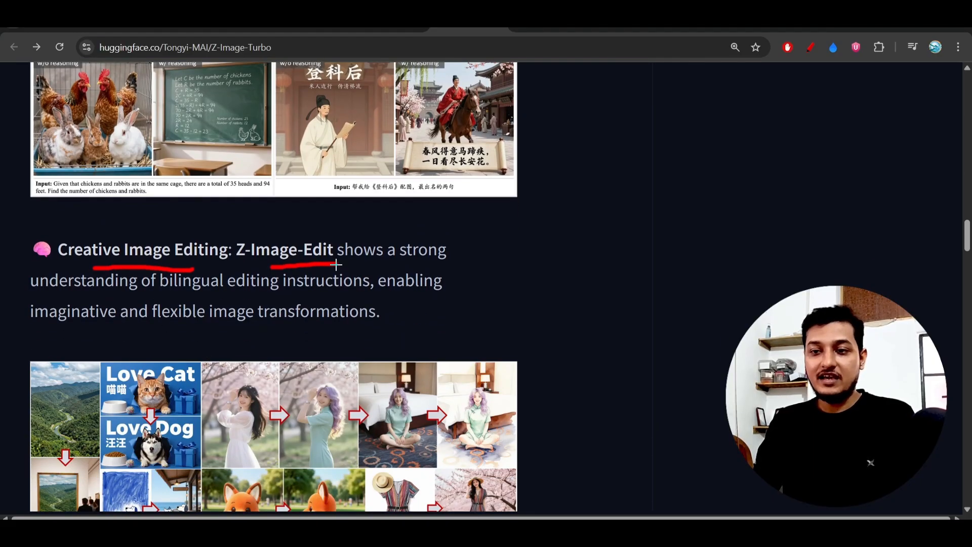
scroll("down", 3)
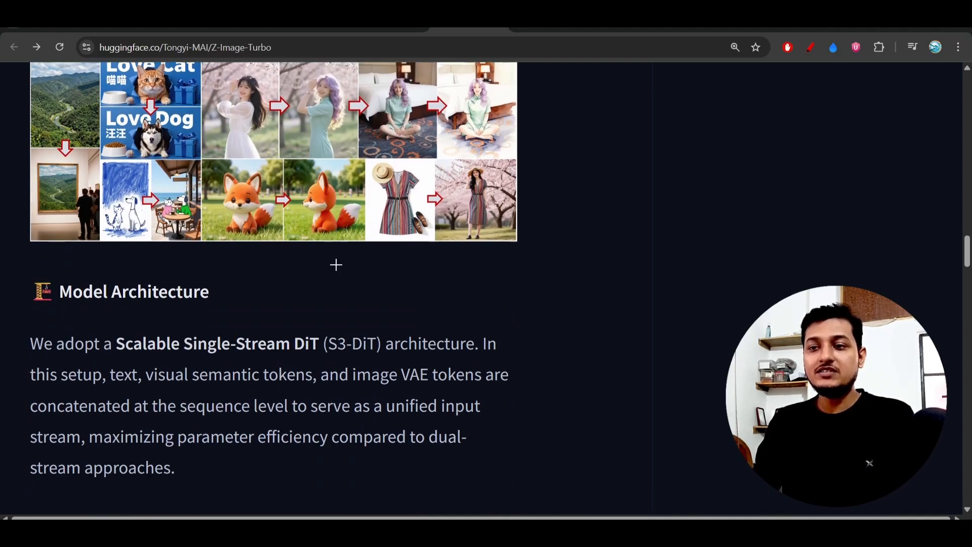
scroll("down", 3)
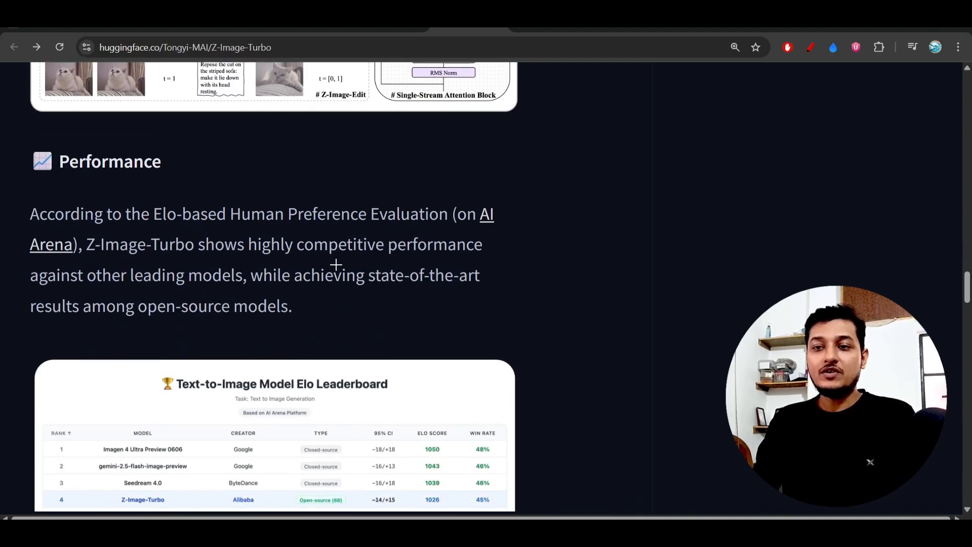
scroll("down", 3)
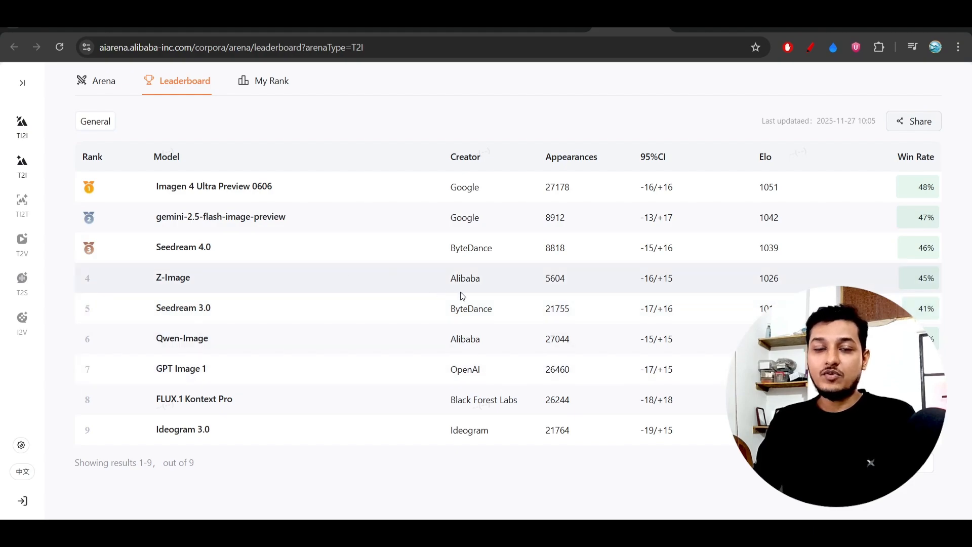
mouse_move(843, 165)
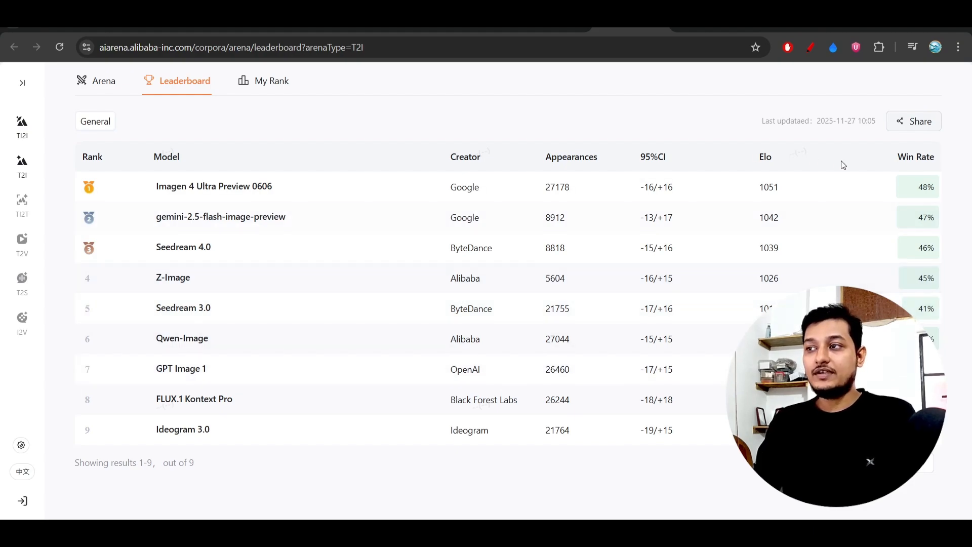
- Scroll the T2I leaderboard to Z-Image's 1026 Elo and 45% win rate
scroll("down", 3)
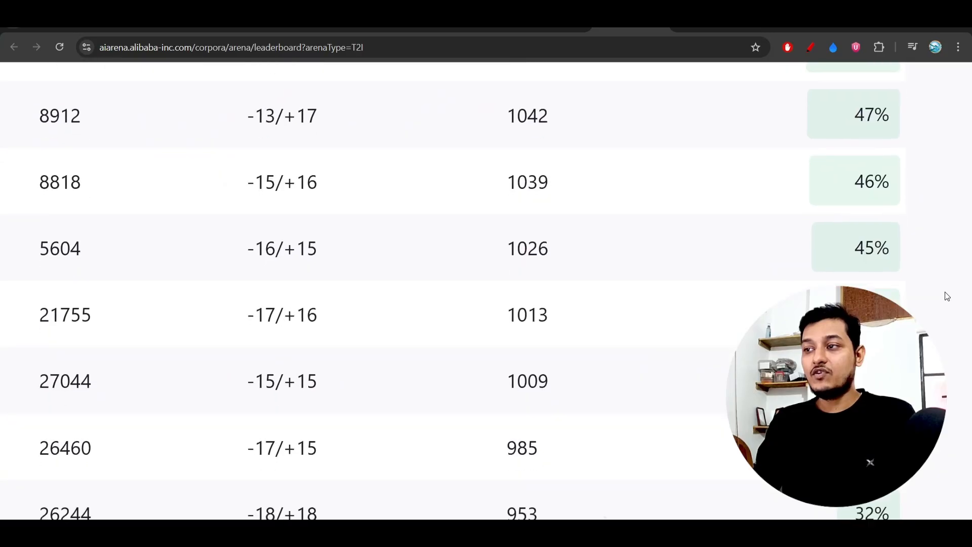